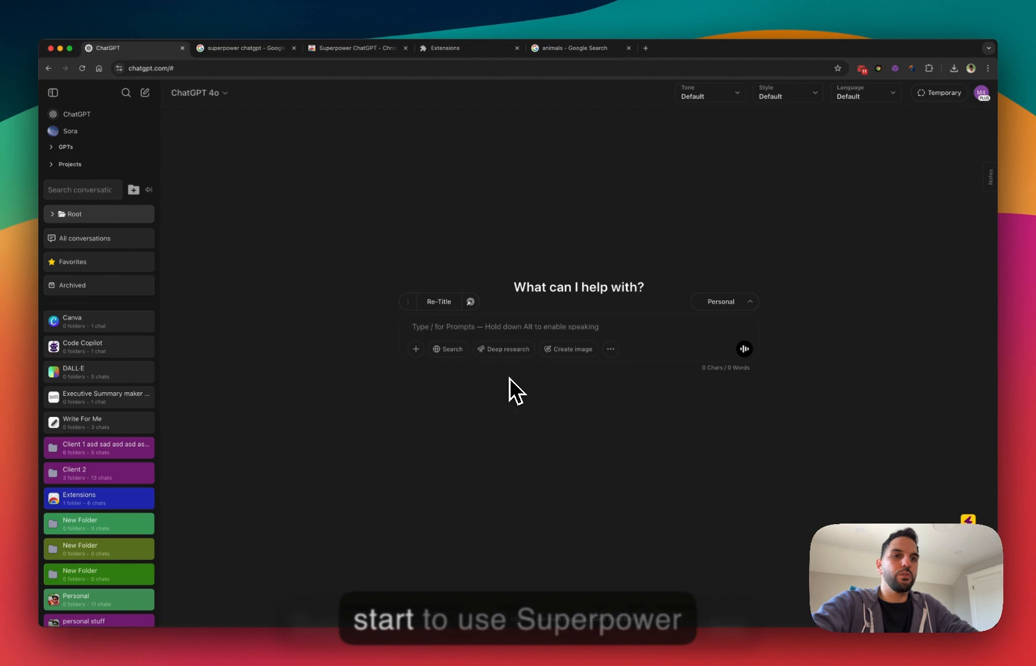
Step: Browse the Superpower ChatGPT extension listing, then show the notes panel beside the Random Data Table chat
{"action": "left_click", "coordinate": [244, 48]}
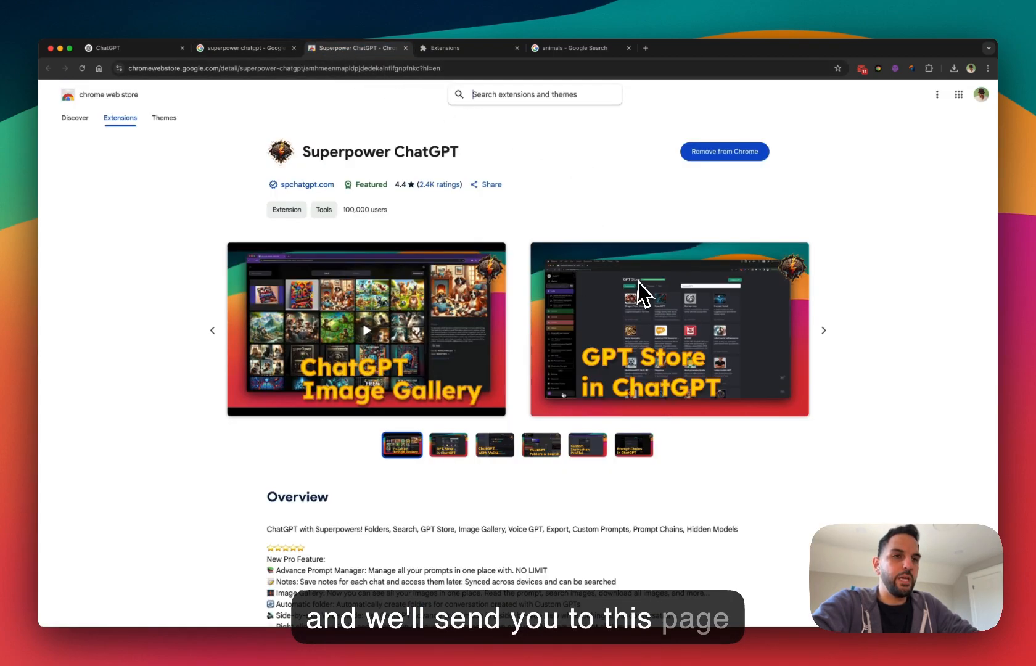
{"action": "mouse_move", "coordinate": [702, 177]}
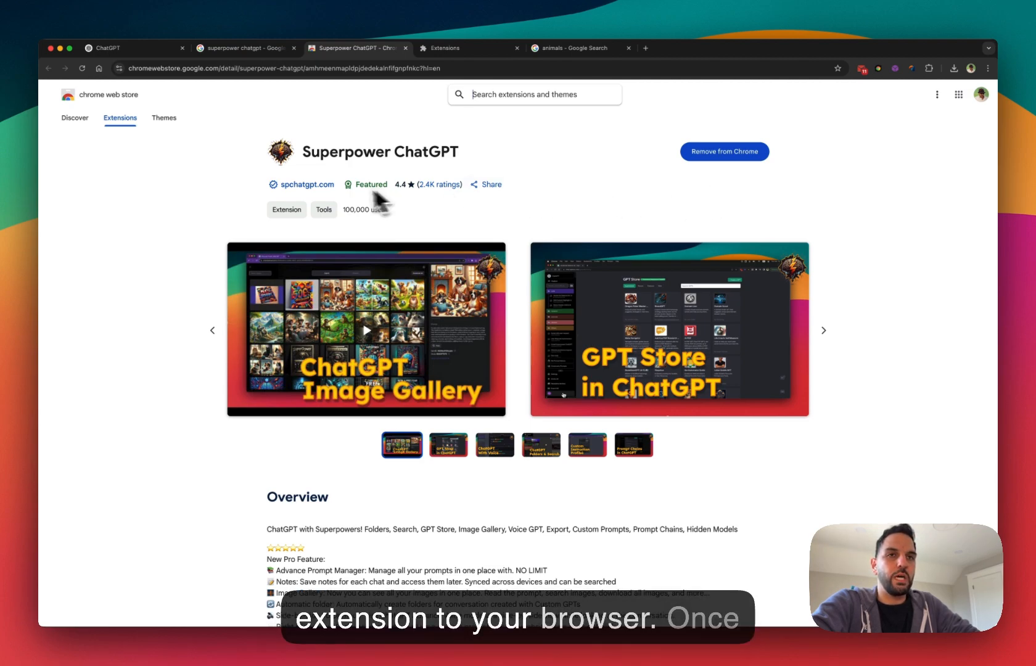
{"action": "left_click", "coordinate": [110, 49]}
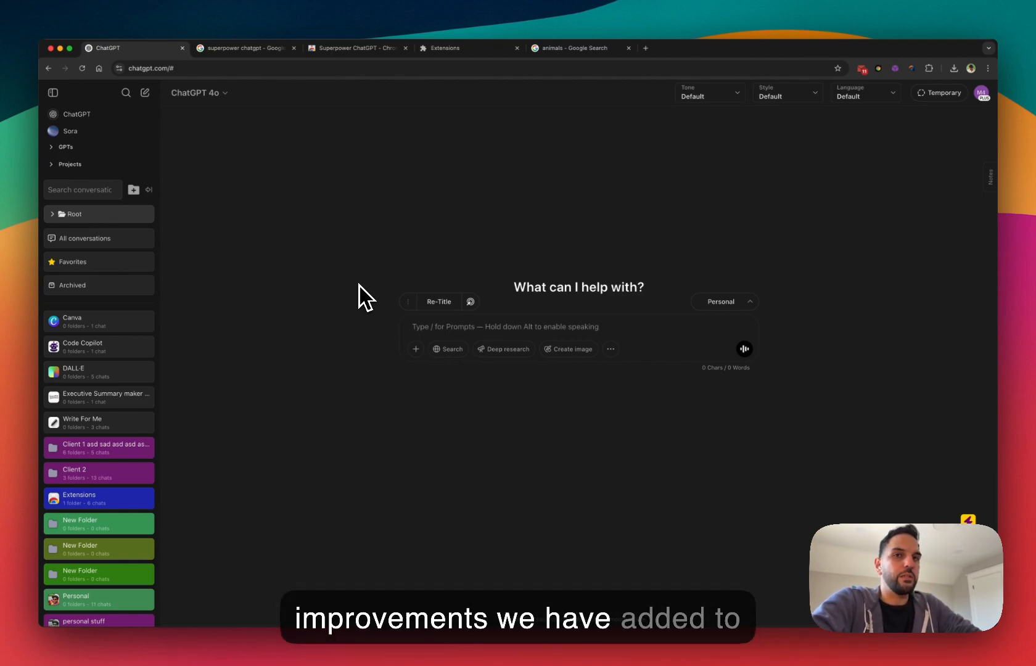
{"action": "mouse_move", "coordinate": [315, 262]}
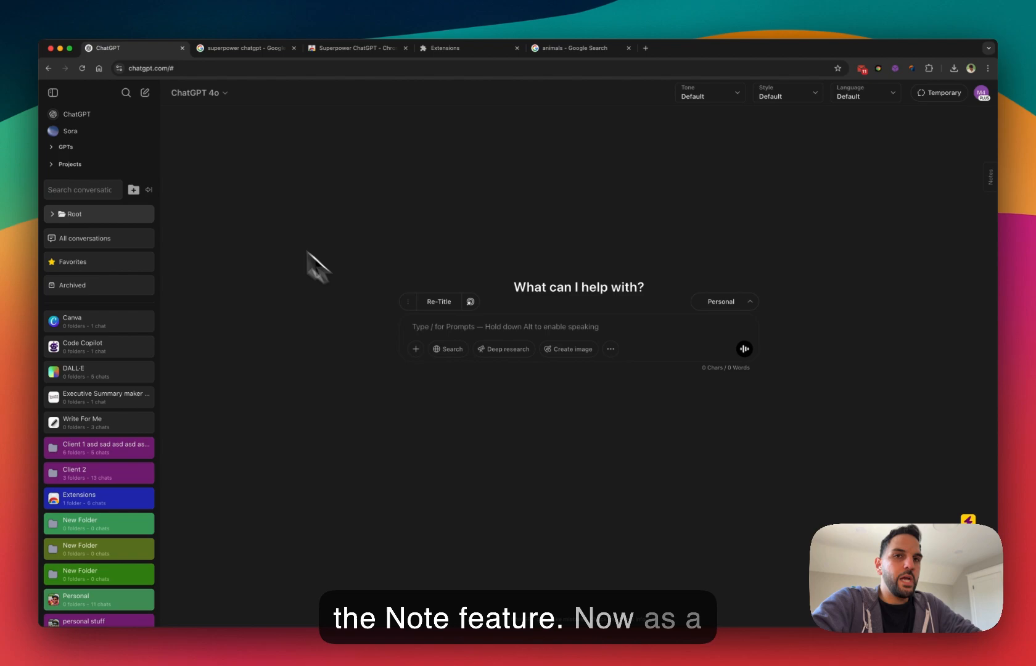
{"action": "mouse_move", "coordinate": [992, 185]}
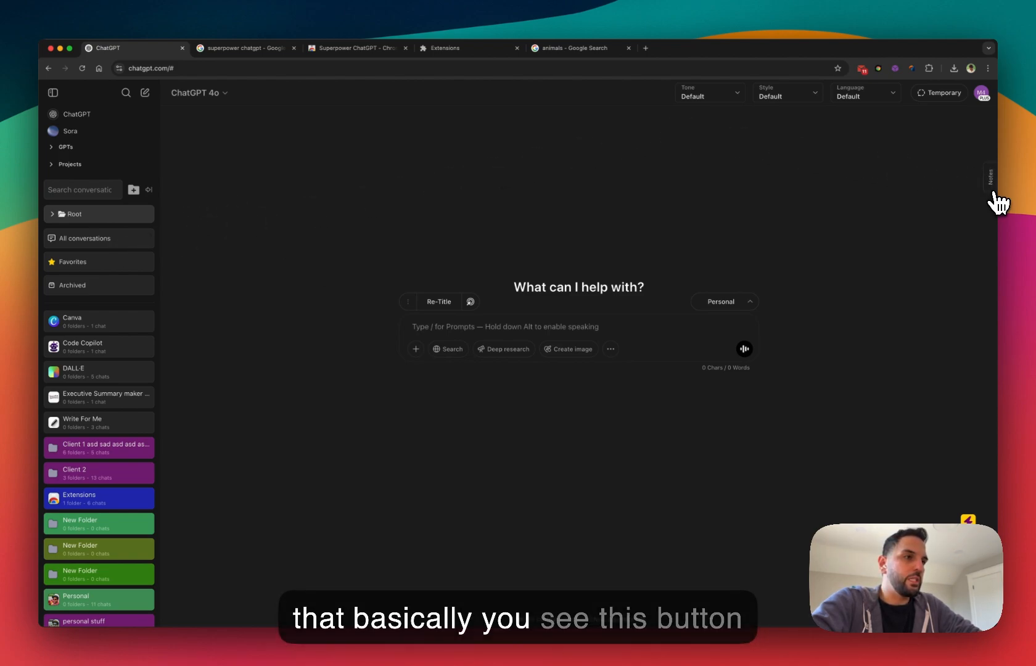
{"action": "left_click", "coordinate": [989, 178]}
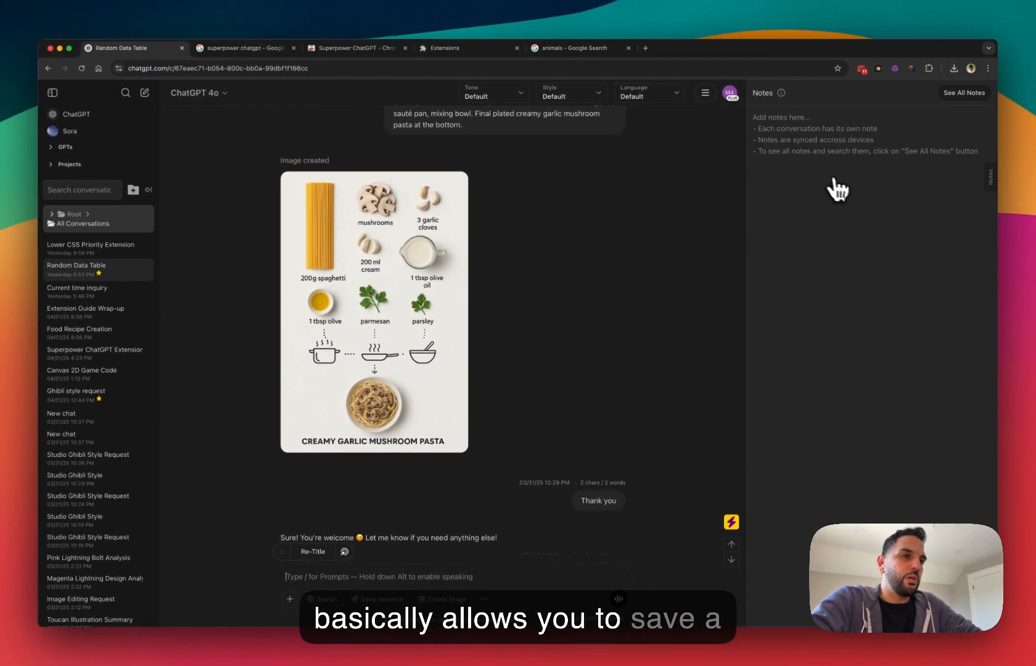
{"action": "mouse_move", "coordinate": [850, 192]}
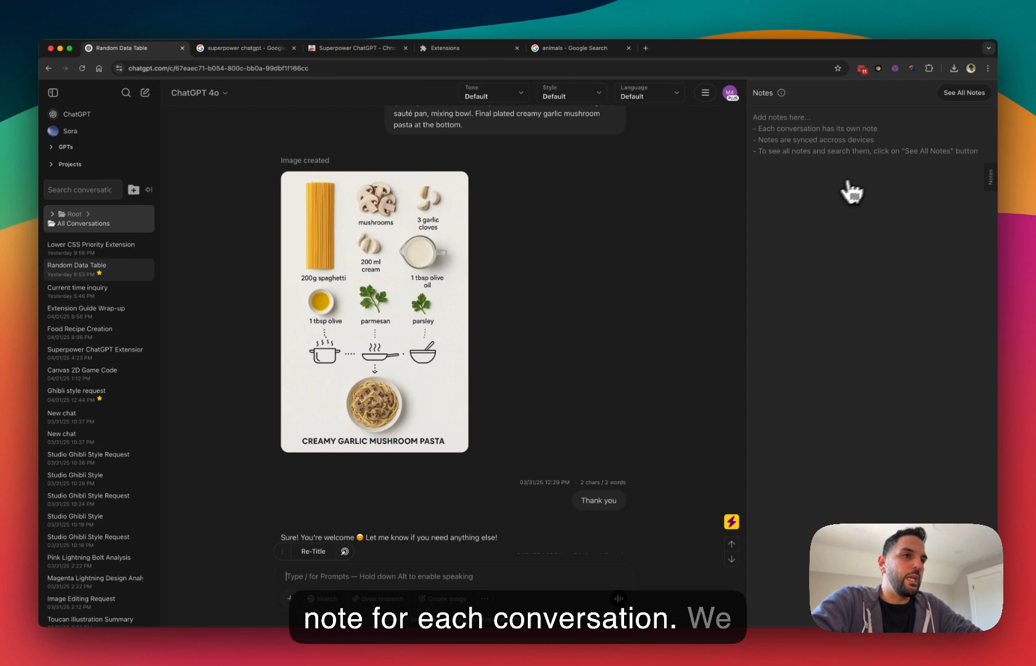
{"action": "mouse_move", "coordinate": [743, 267]}
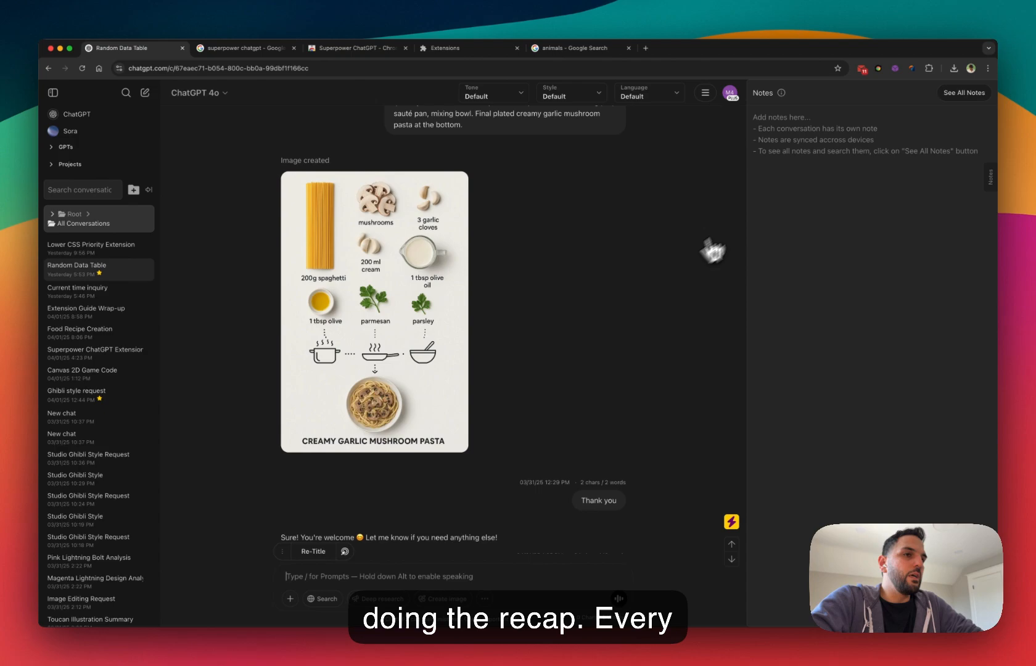
{"action": "mouse_move", "coordinate": [835, 225]}
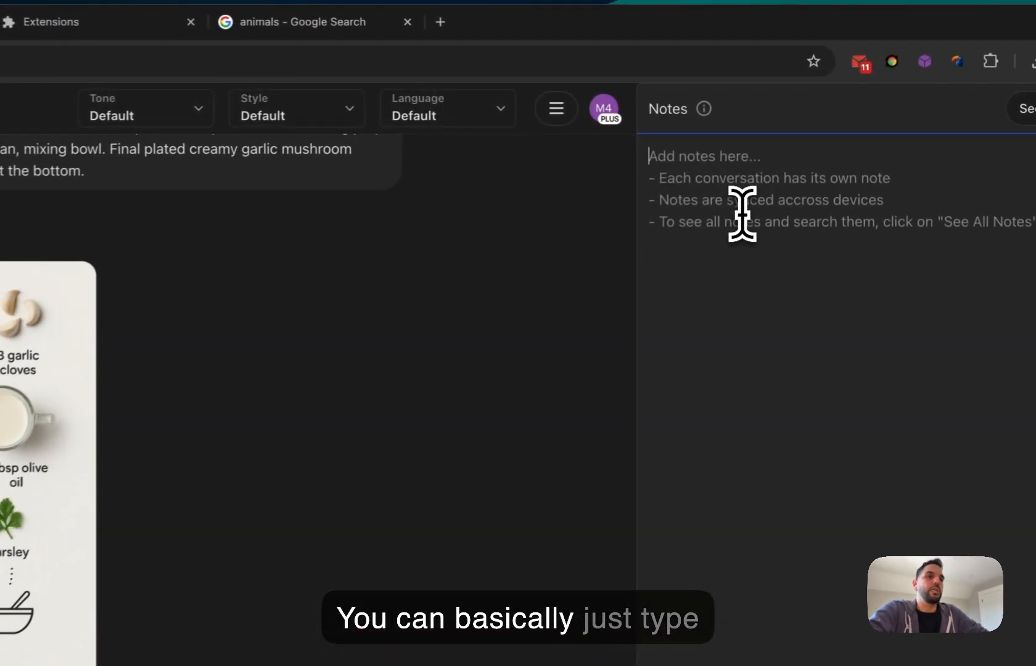
Step: Type the placeholder note 'alskd klsad kla lka a' for the Random Data Table conversation
{"action": "type", "text": "alskd klsad kla lka a"}
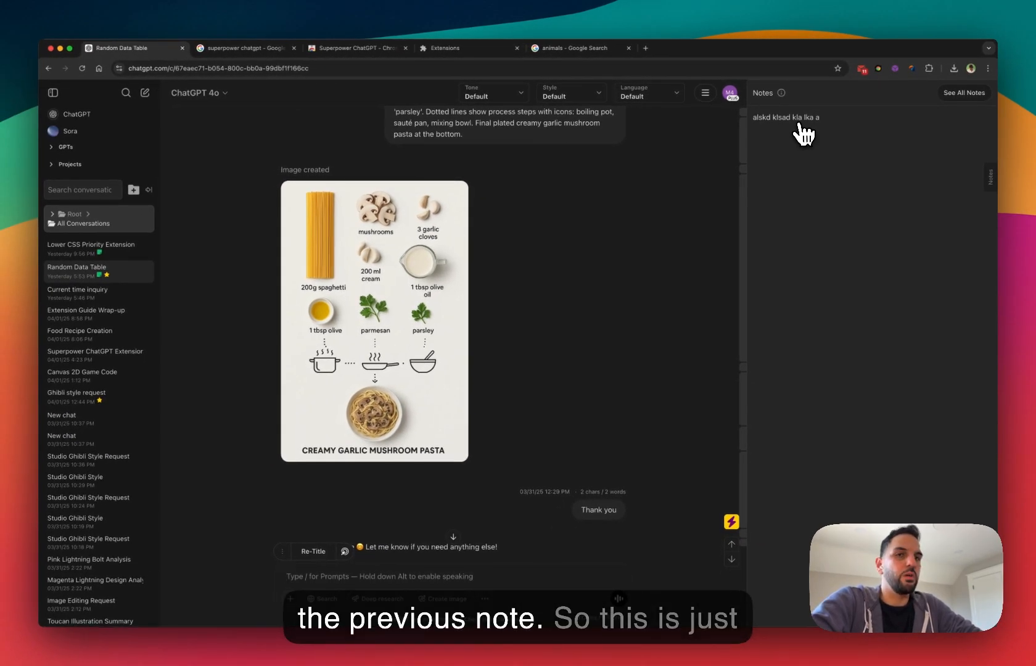
{"action": "mouse_move", "coordinate": [676, 314]}
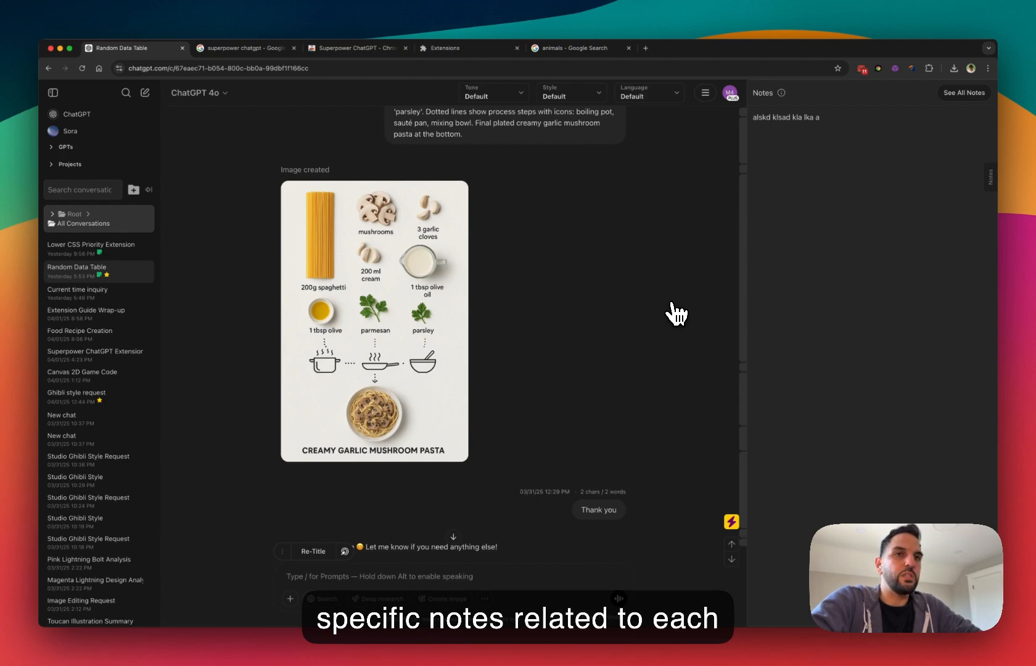
{"action": "mouse_move", "coordinate": [722, 314]}
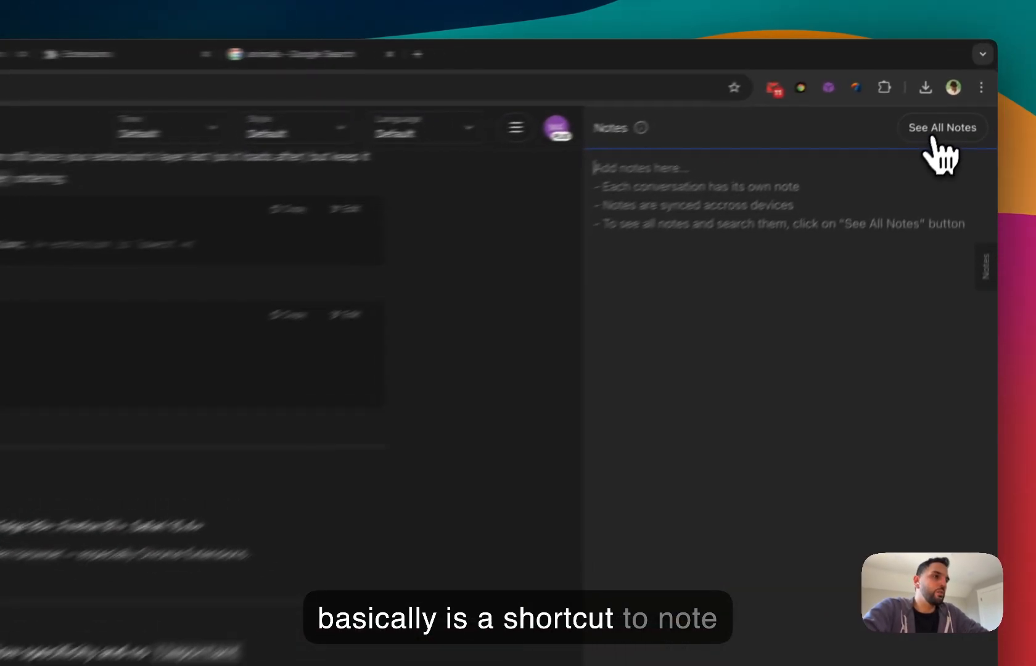
{"action": "left_click", "coordinate": [942, 127]}
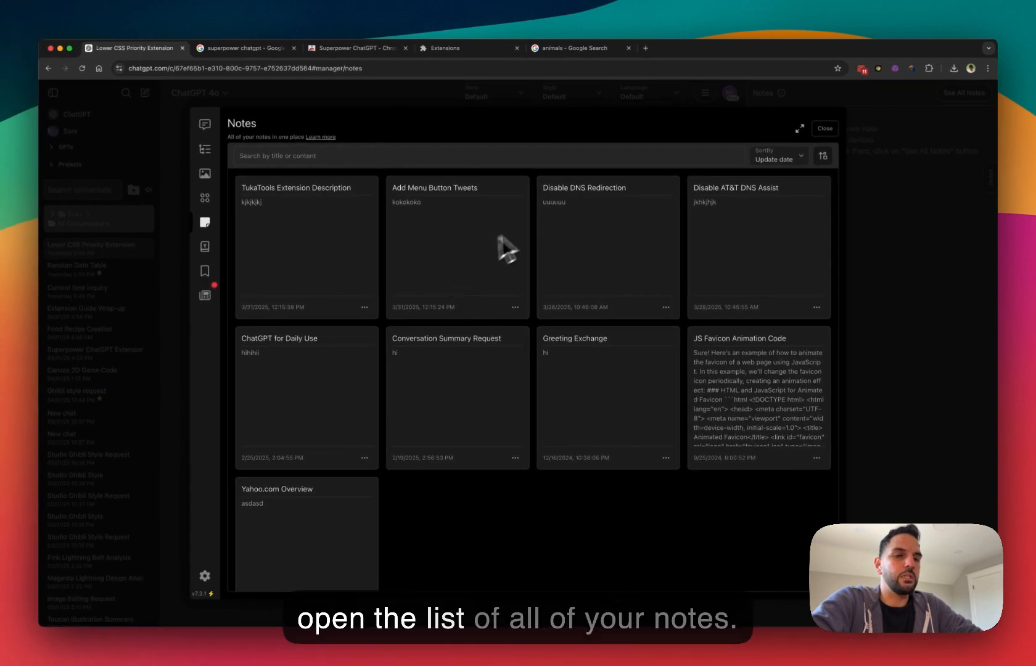
{"action": "mouse_move", "coordinate": [879, 206]}
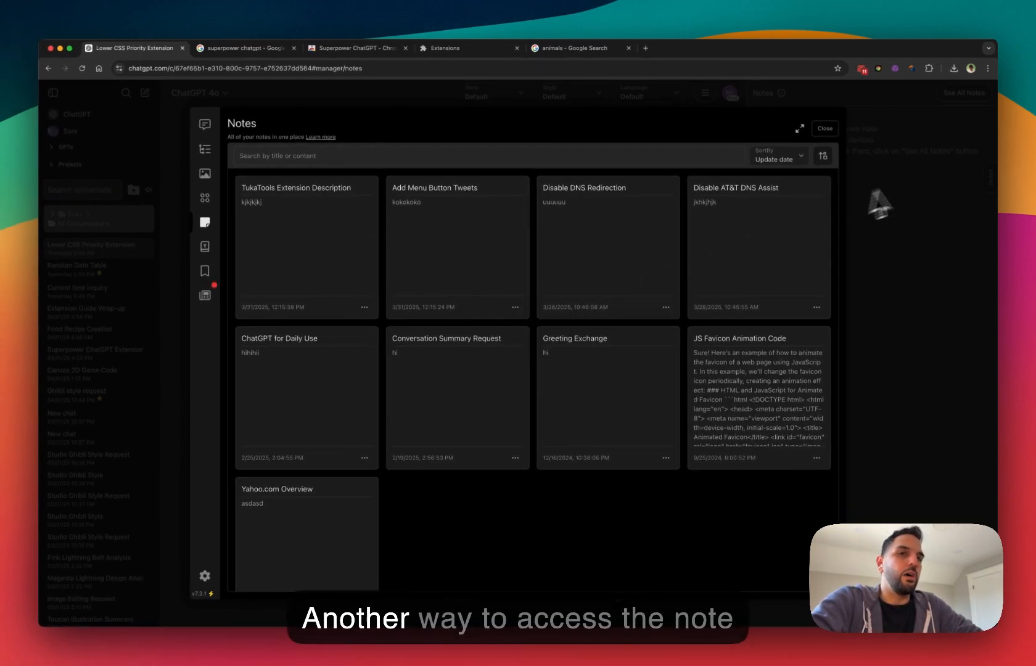
{"action": "left_click", "coordinate": [824, 128]}
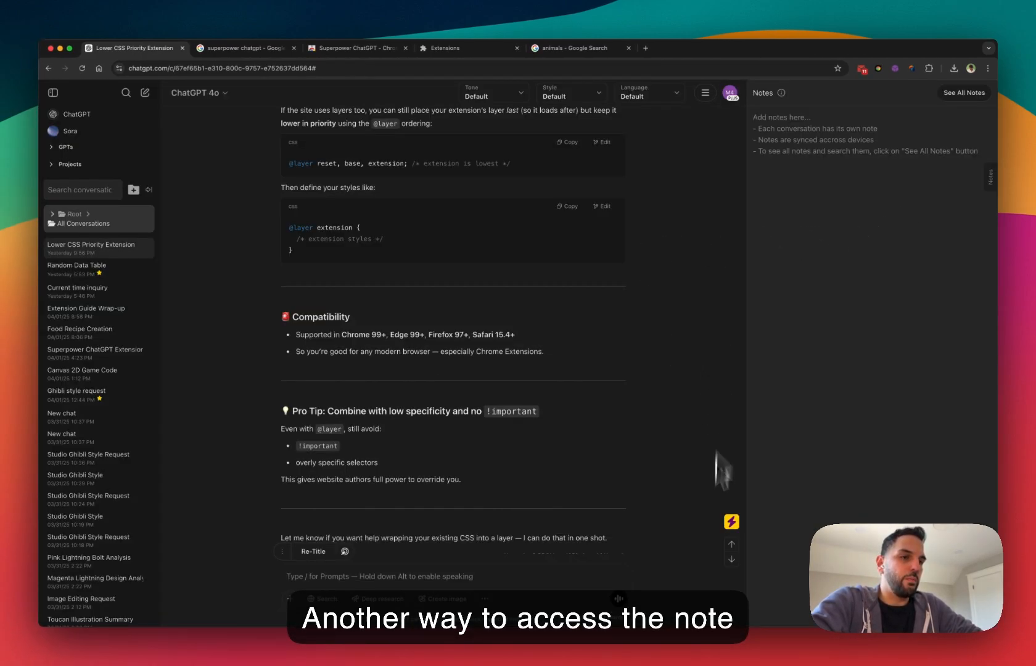
{"action": "mouse_move", "coordinate": [731, 522]}
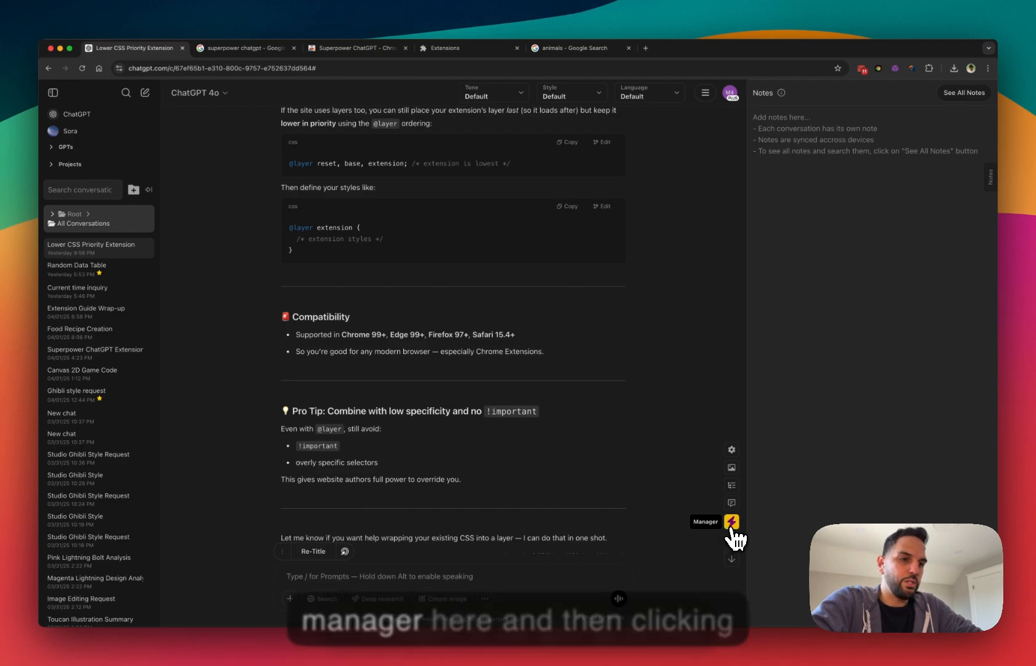
{"action": "left_click", "coordinate": [732, 522]}
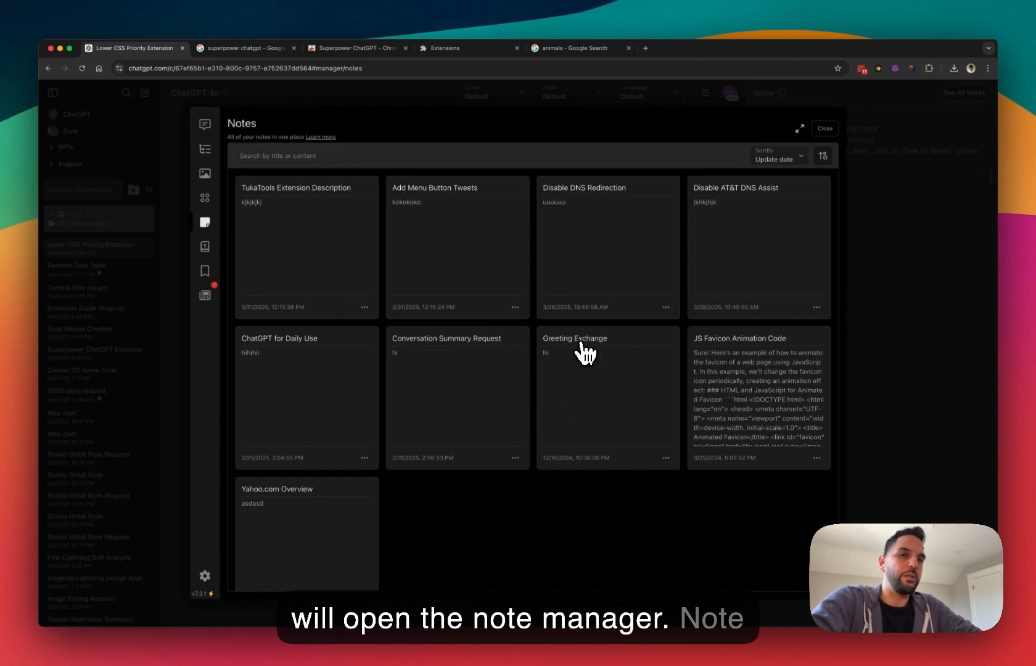
{"action": "mouse_move", "coordinate": [524, 440]}
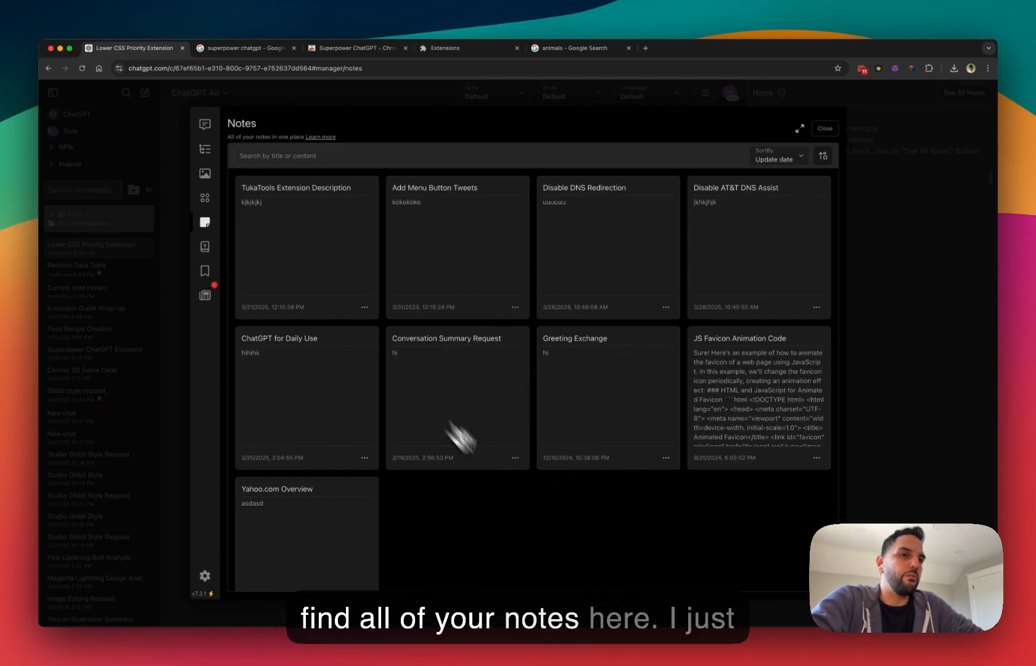
{"action": "mouse_move", "coordinate": [658, 405]}
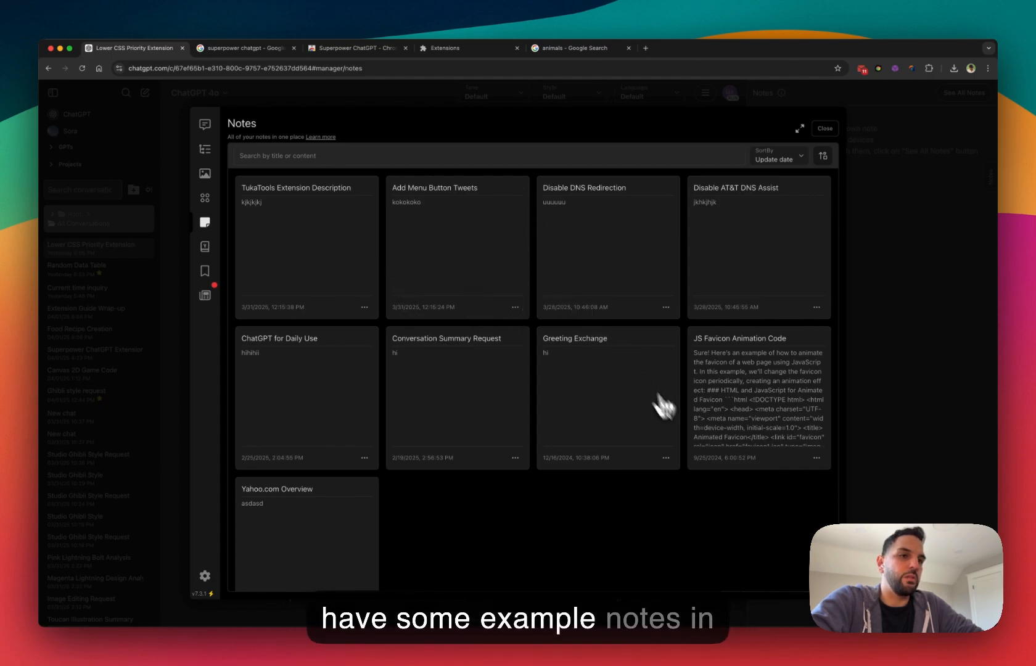
{"action": "mouse_move", "coordinate": [439, 316]}
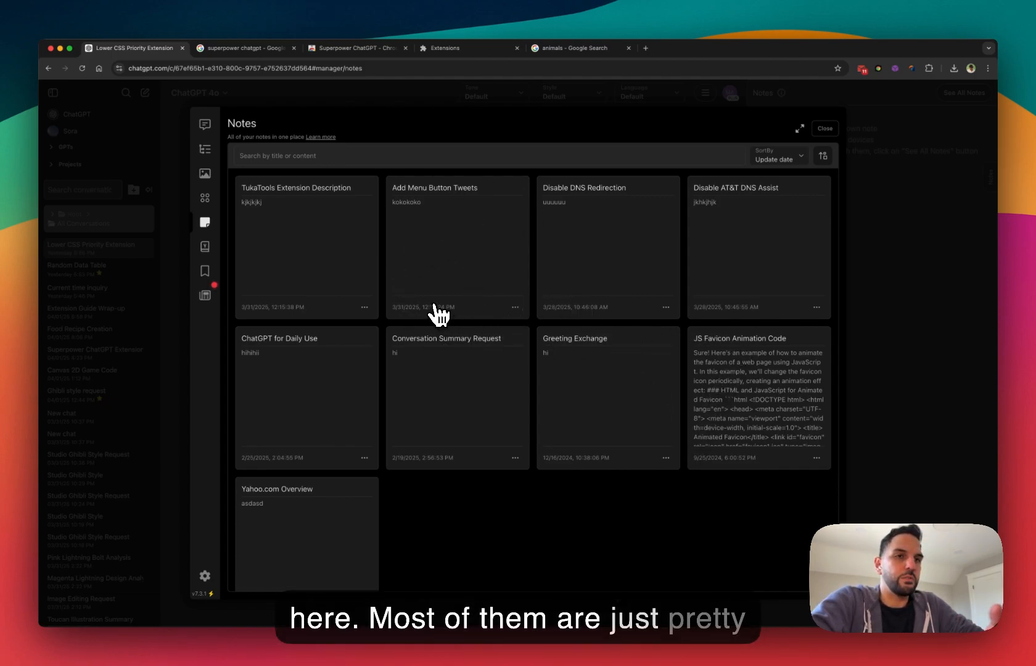
{"action": "mouse_move", "coordinate": [528, 418]}
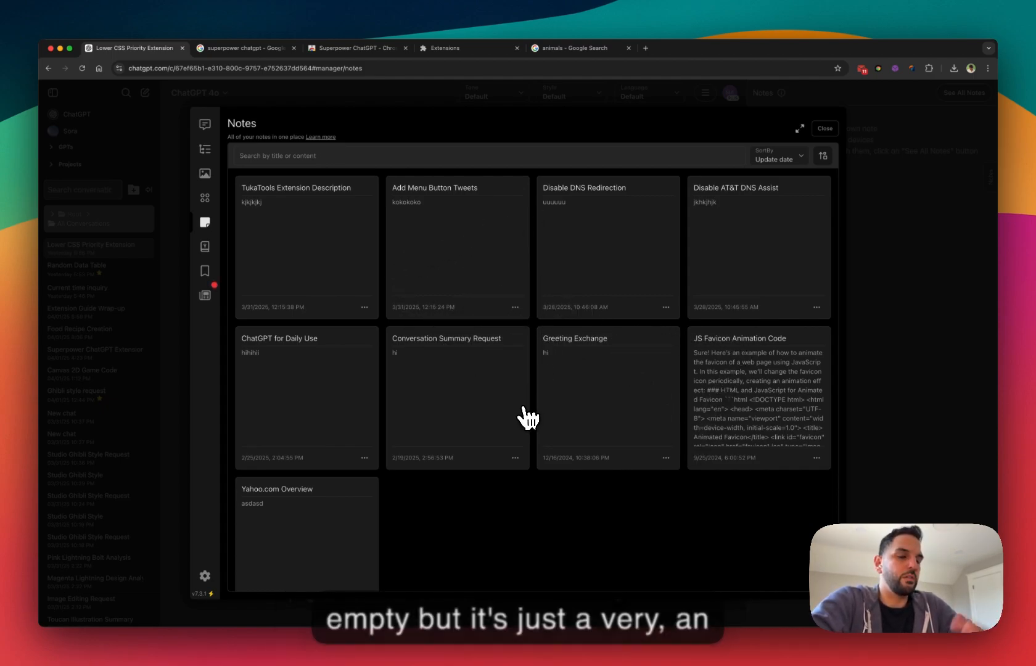
{"action": "mouse_move", "coordinate": [518, 419]}
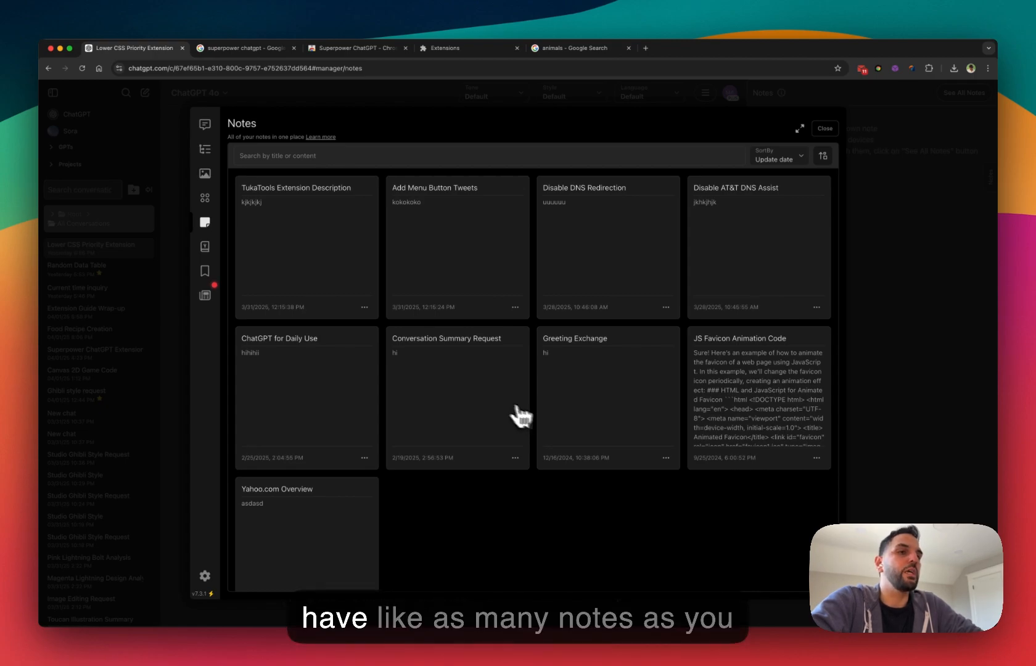
{"action": "mouse_move", "coordinate": [563, 278]}
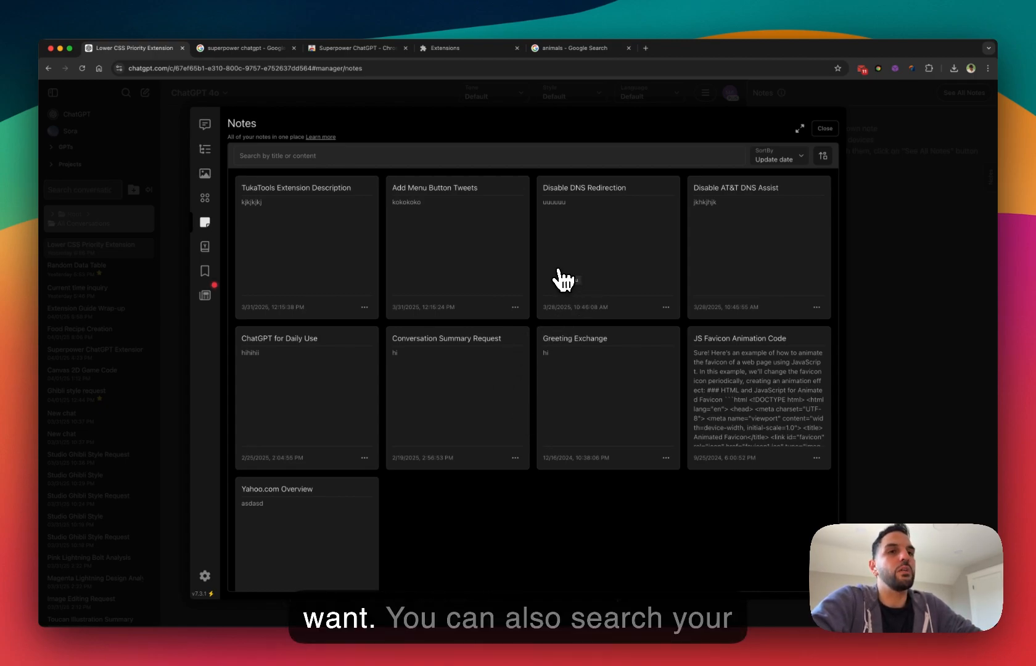
{"action": "mouse_move", "coordinate": [525, 166]}
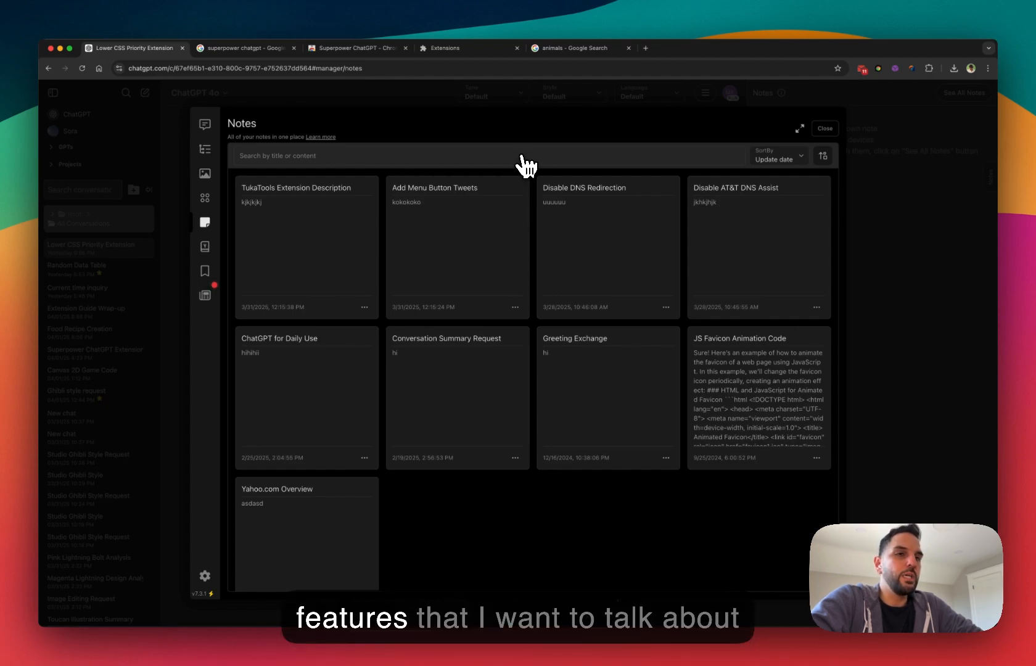
{"action": "mouse_move", "coordinate": [658, 329]}
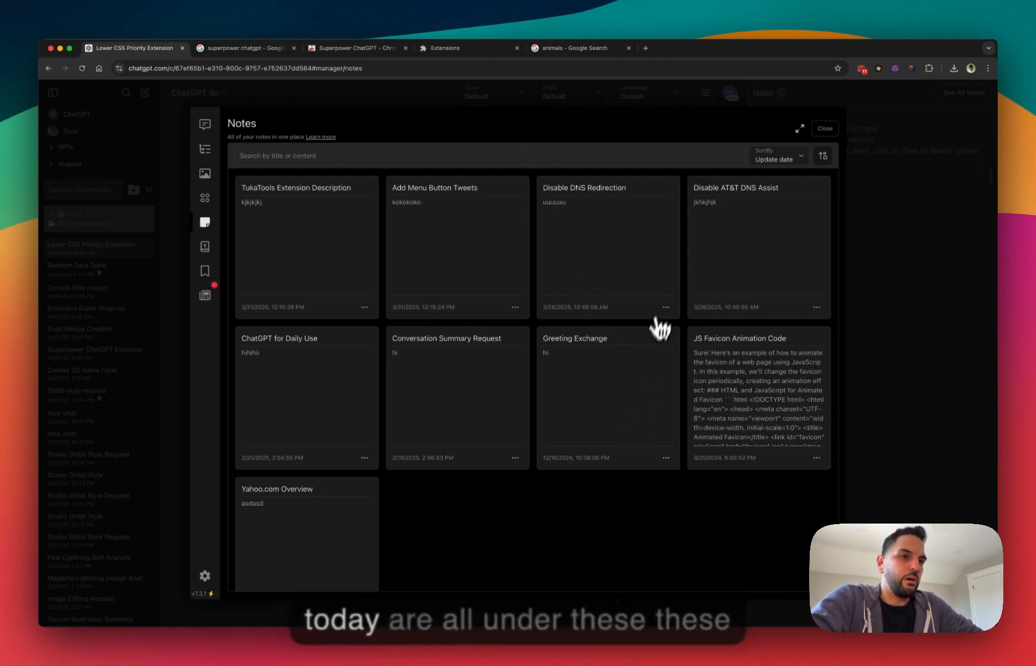
{"action": "mouse_move", "coordinate": [673, 324]}
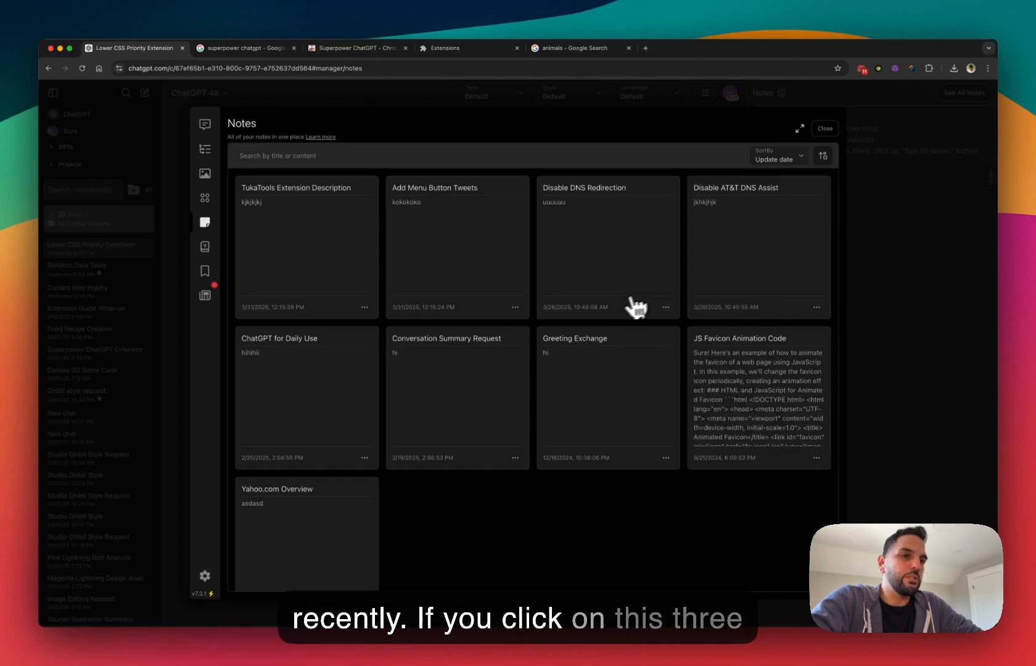
Step: Rename the Disable DNS Redirection note to 'Disable DNS Redirection 1' via its actions menu
{"action": "left_click", "coordinate": [666, 308]}
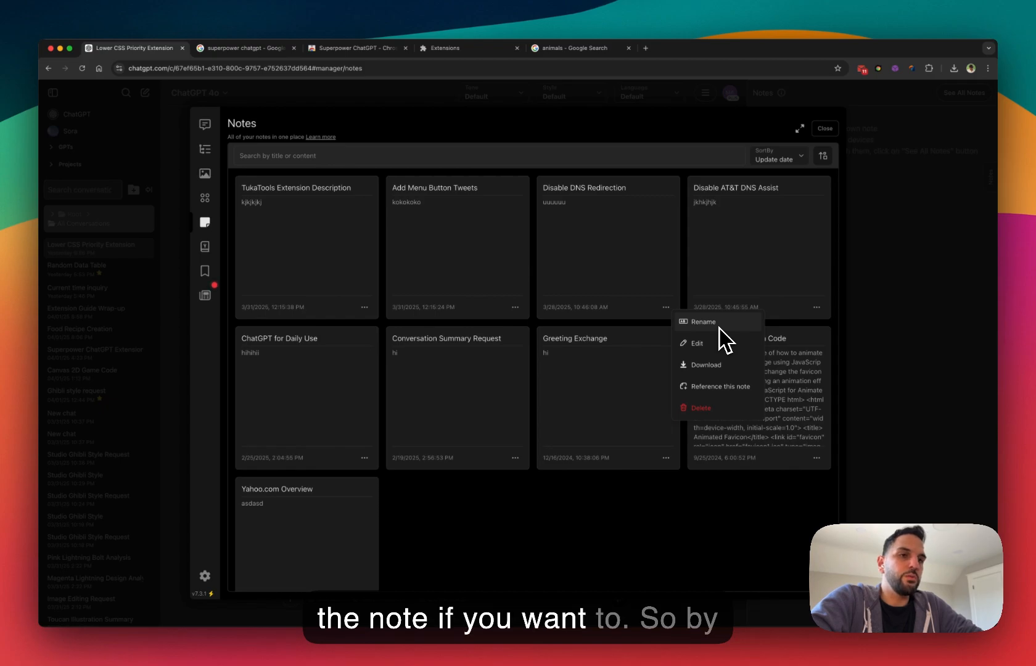
{"action": "mouse_move", "coordinate": [633, 230]}
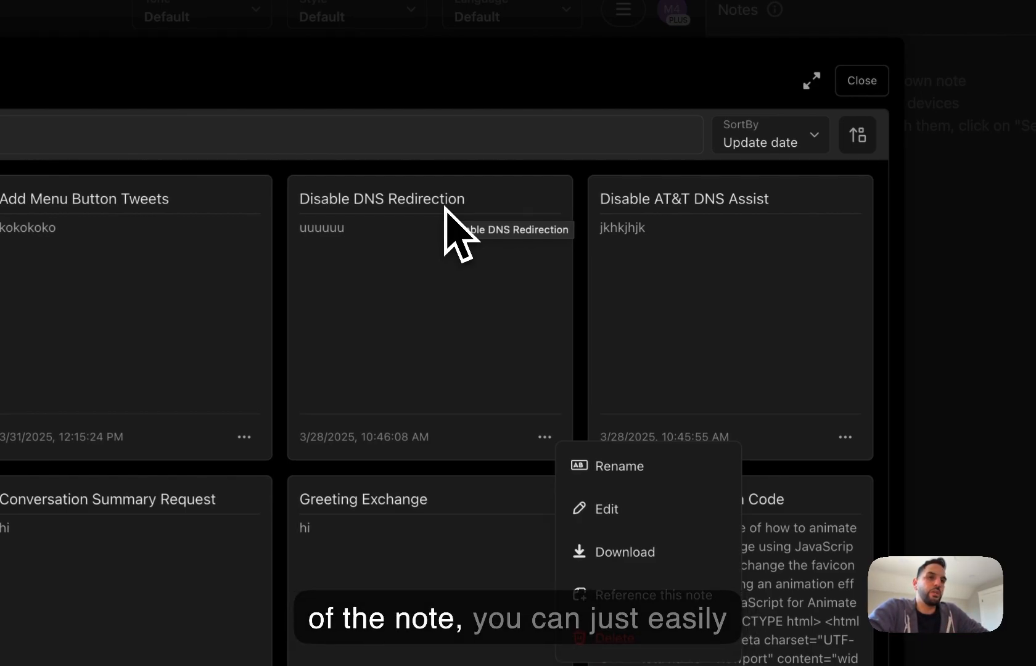
{"action": "left_click", "coordinate": [619, 466]}
{"action": "type", "text": " 1"}
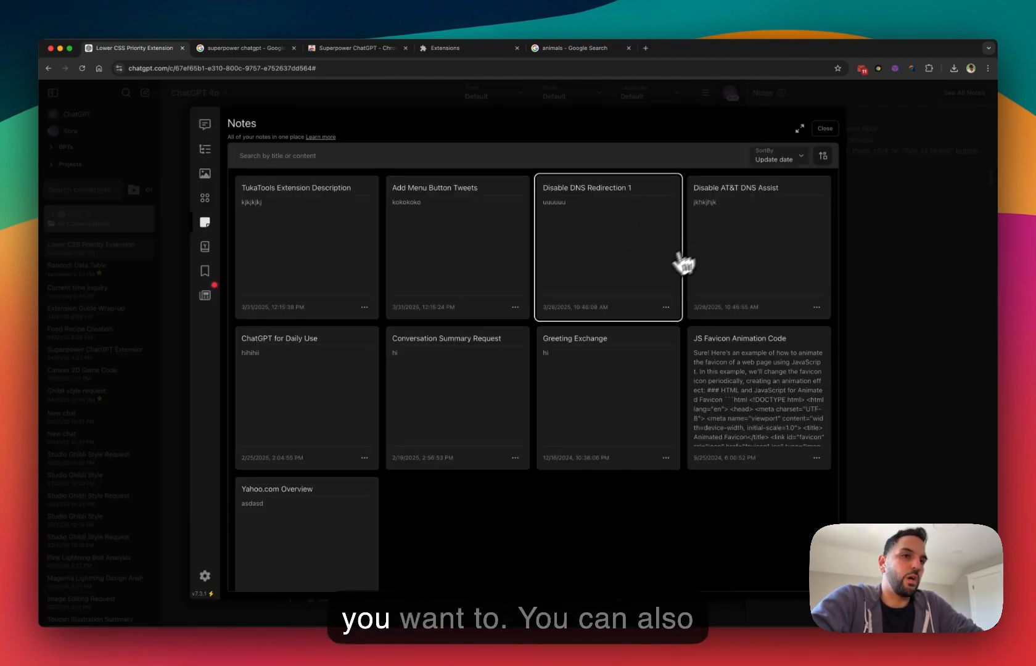
Step: Download the 'Disable DNS Redirection 1' note as a .txt file and check Chrome's downloads
{"action": "left_click", "coordinate": [665, 307]}
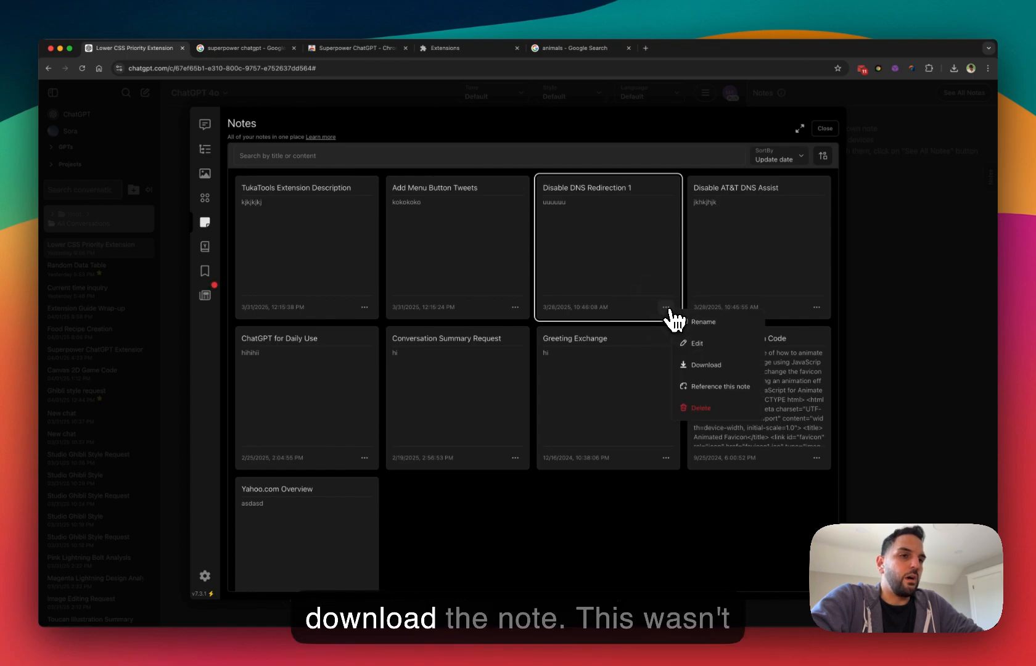
{"action": "mouse_move", "coordinate": [721, 367]}
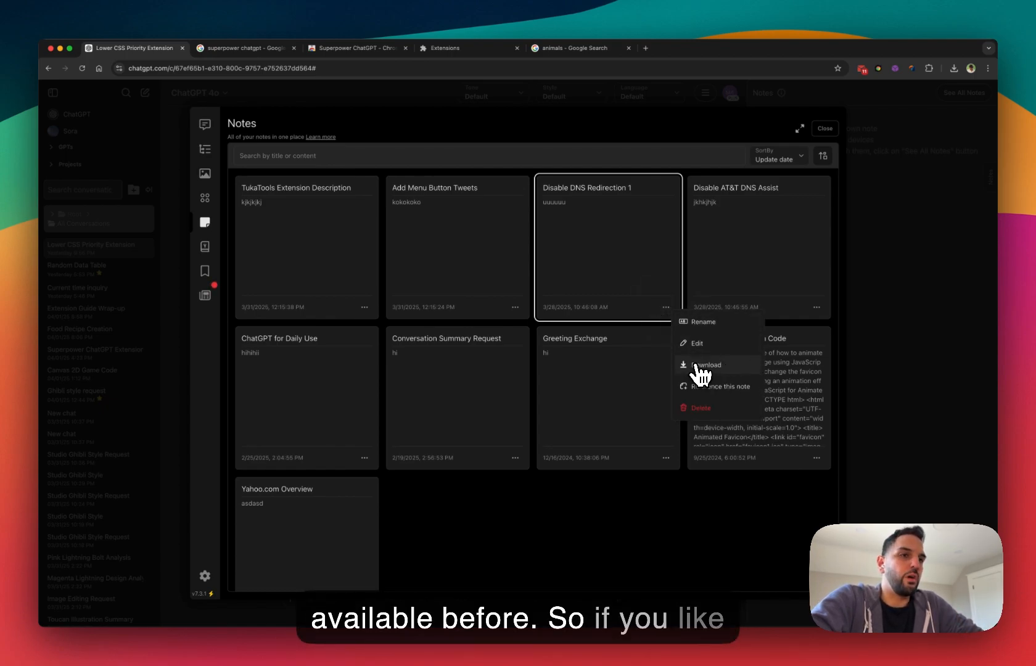
{"action": "left_click", "coordinate": [706, 365]}
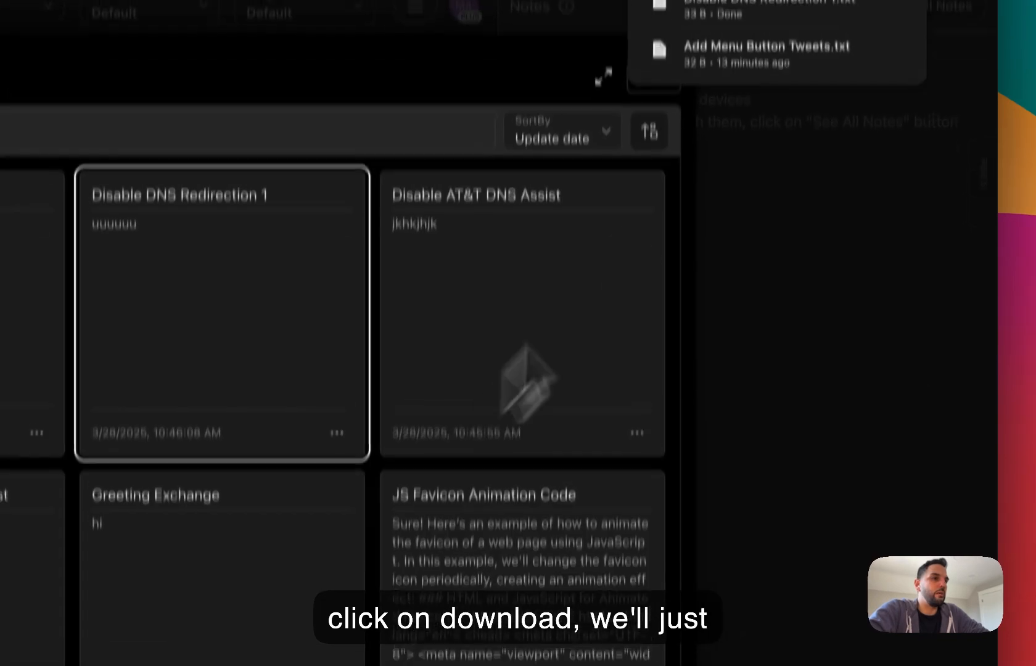
{"action": "left_click", "coordinate": [947, 72]}
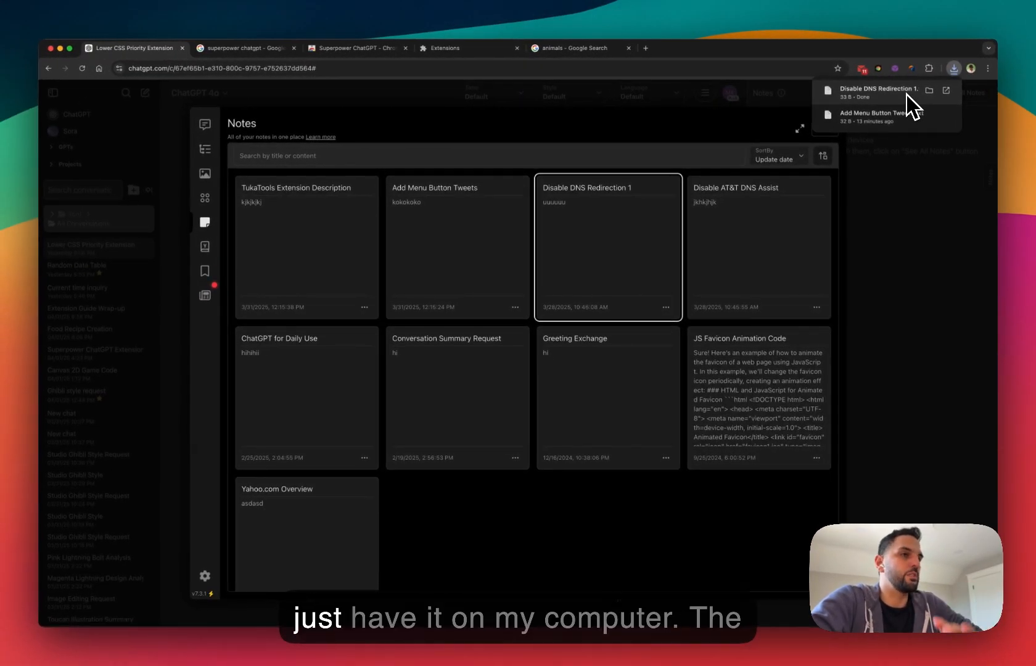
{"action": "mouse_move", "coordinate": [736, 282]}
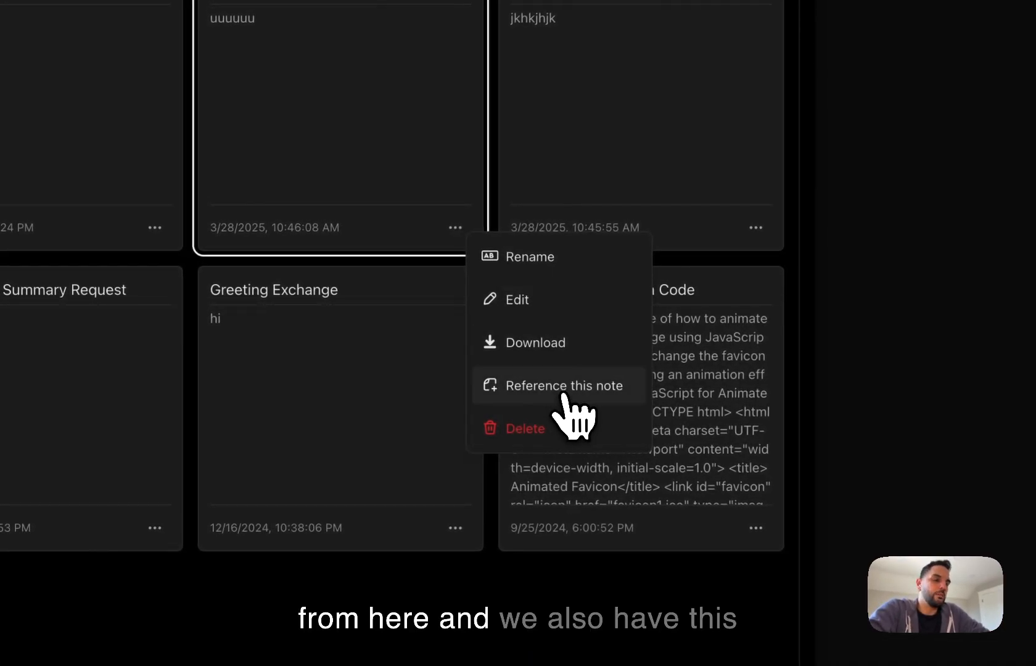
{"action": "mouse_move", "coordinate": [595, 406]}
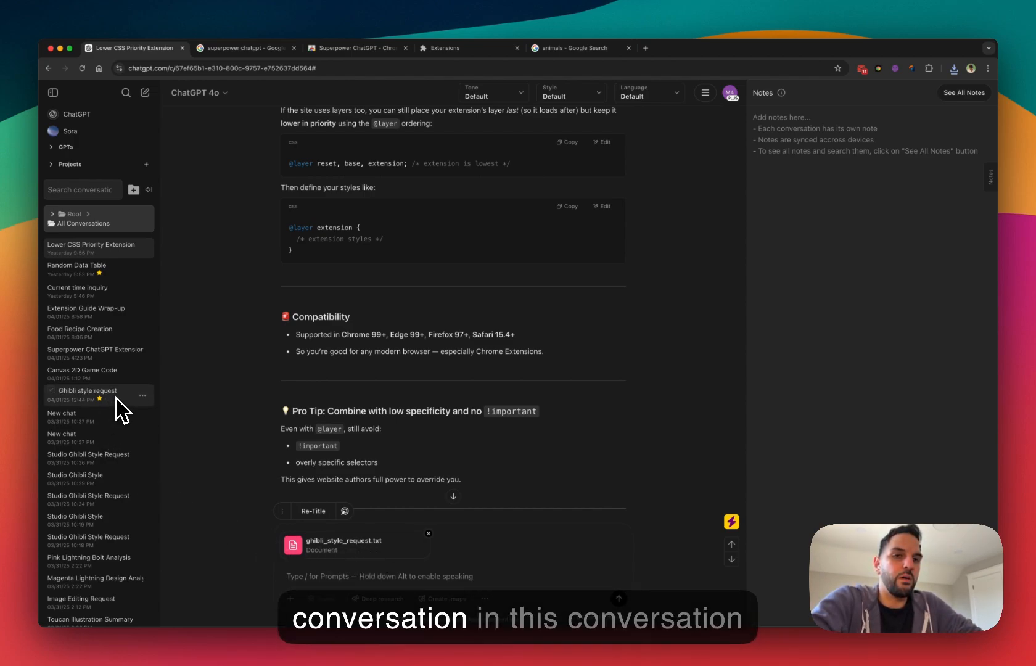
{"action": "mouse_move", "coordinate": [439, 396]}
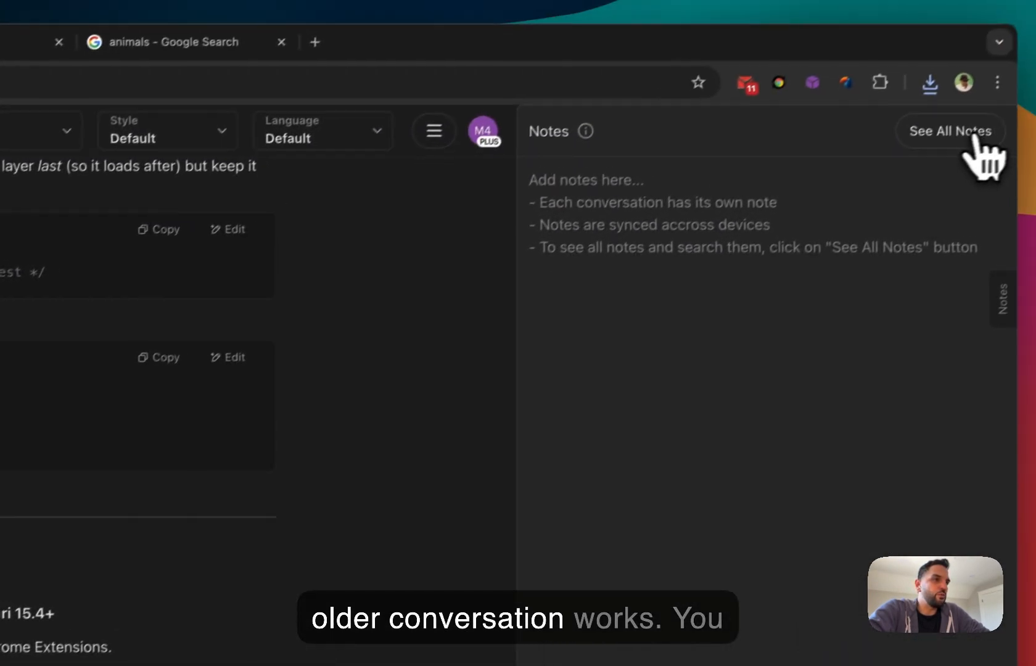
Step: Attach the JS Favicon Animation Code note to a new chat as a reference
{"action": "left_click", "coordinate": [950, 131]}
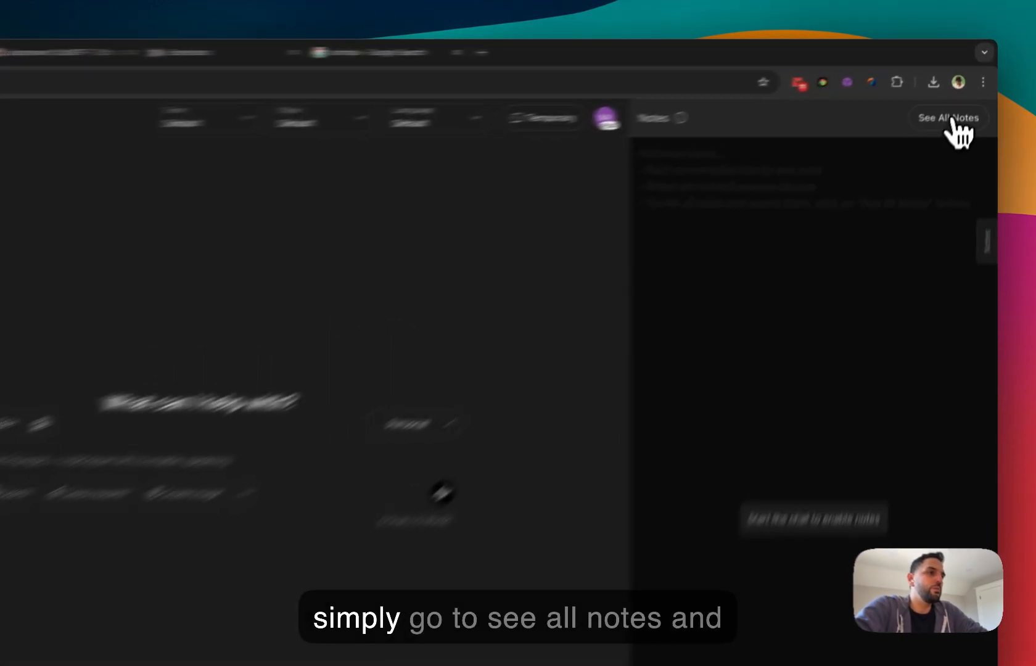
{"action": "left_click", "coordinate": [948, 117]}
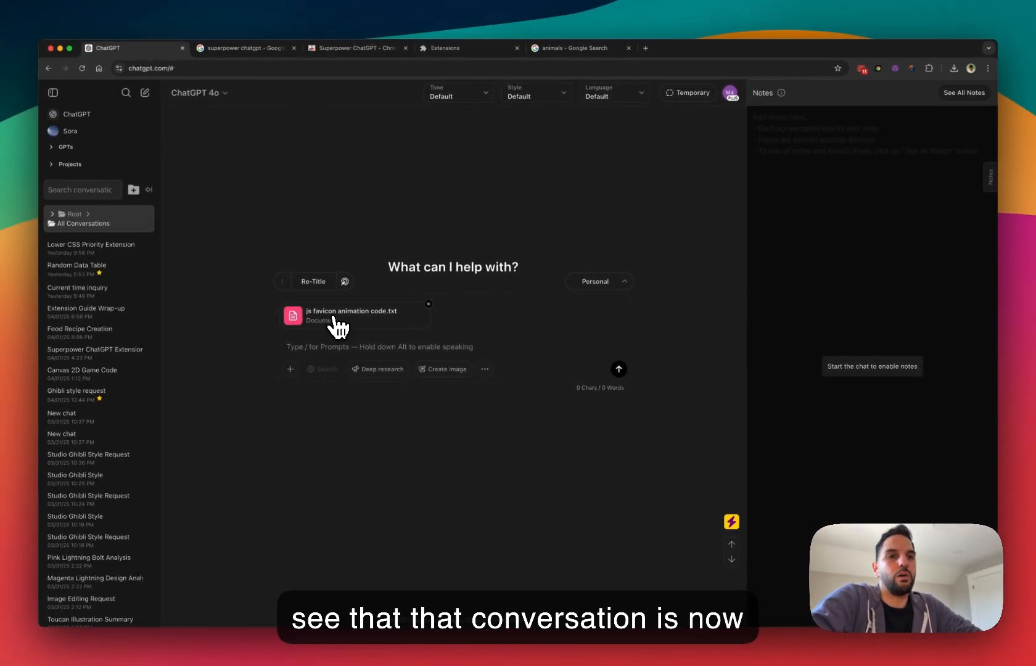
{"action": "mouse_move", "coordinate": [358, 328]}
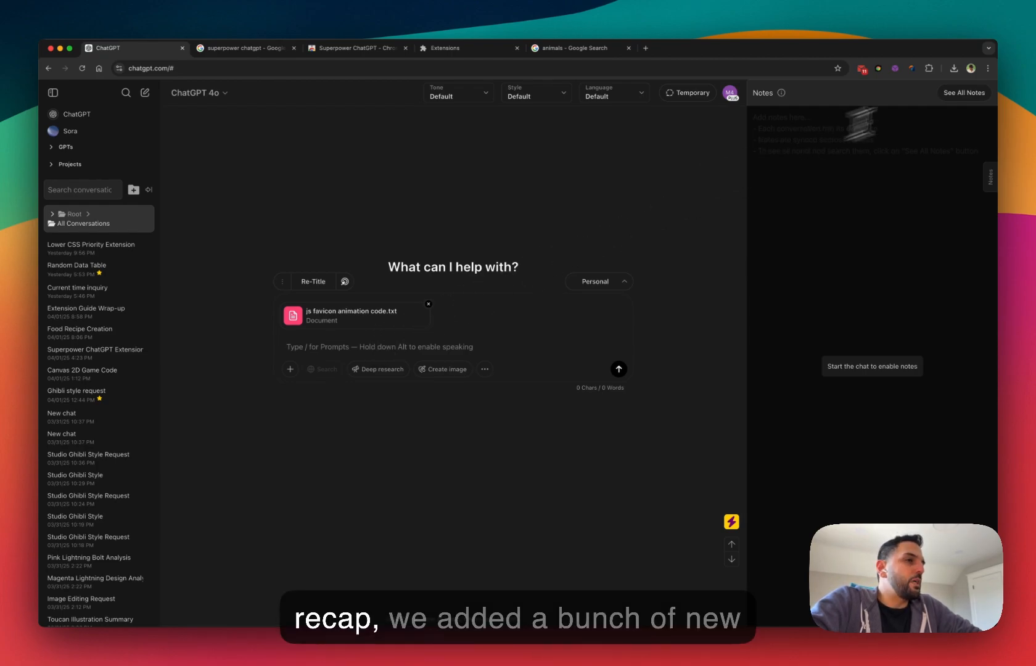
Step: Reopen the notes manager and show the TukaTools Extension Description note's actions
{"action": "left_click", "coordinate": [964, 93]}
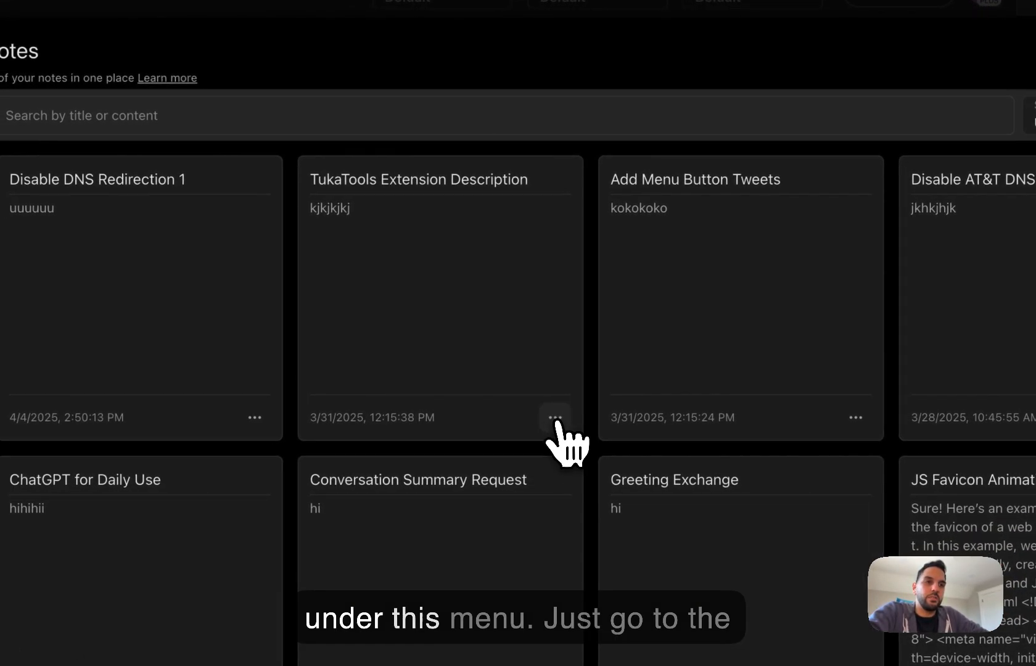
{"action": "left_click", "coordinate": [554, 417]}
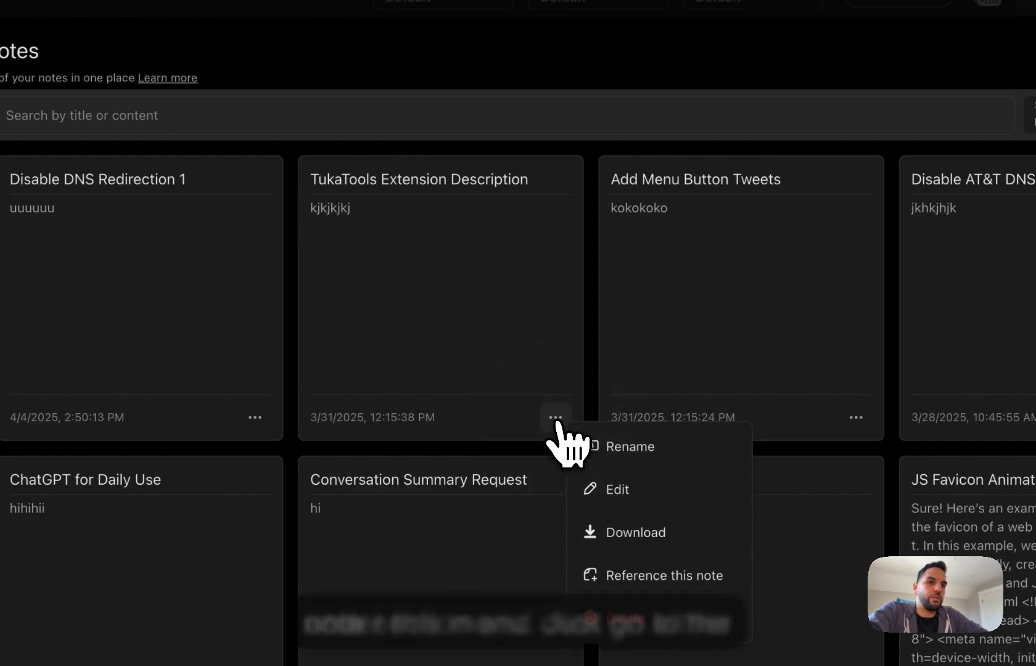